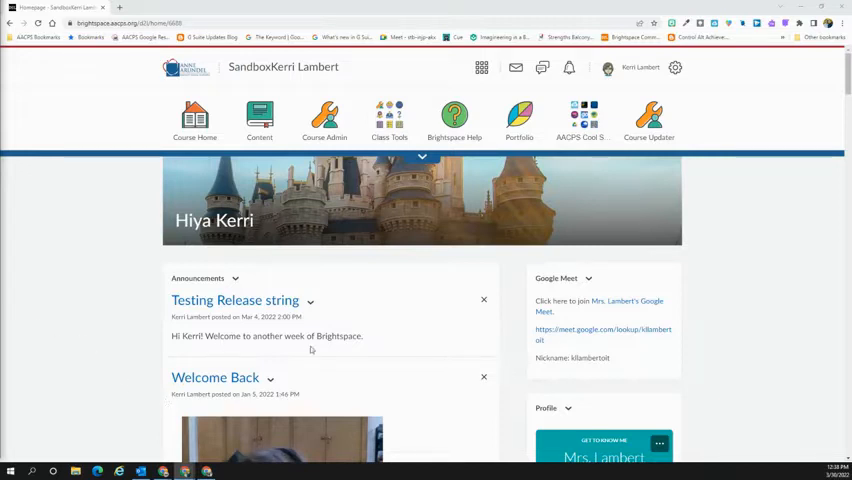
{"action": "mouse_move", "coordinate": [420, 280]}
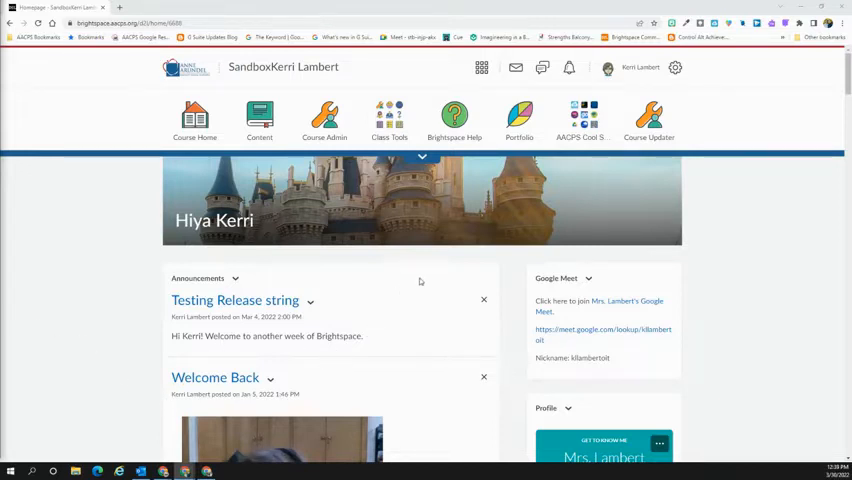
{"action": "mouse_move", "coordinate": [324, 118]}
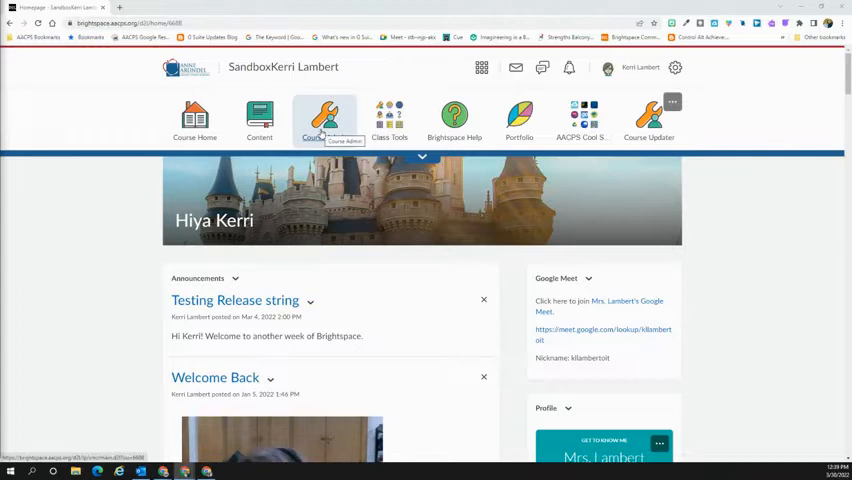
Reach the sandbox course's Glossary tool through Course Admin.
{"action": "left_click", "coordinate": [324, 120]}
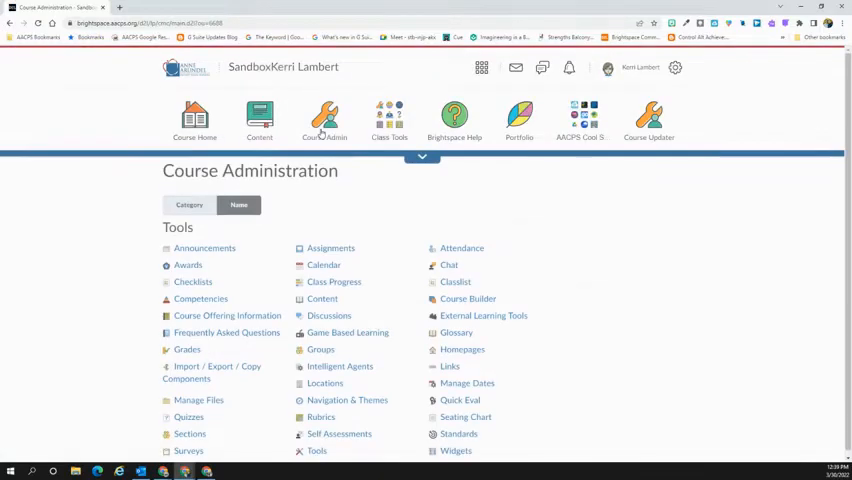
{"action": "mouse_move", "coordinate": [604, 308]}
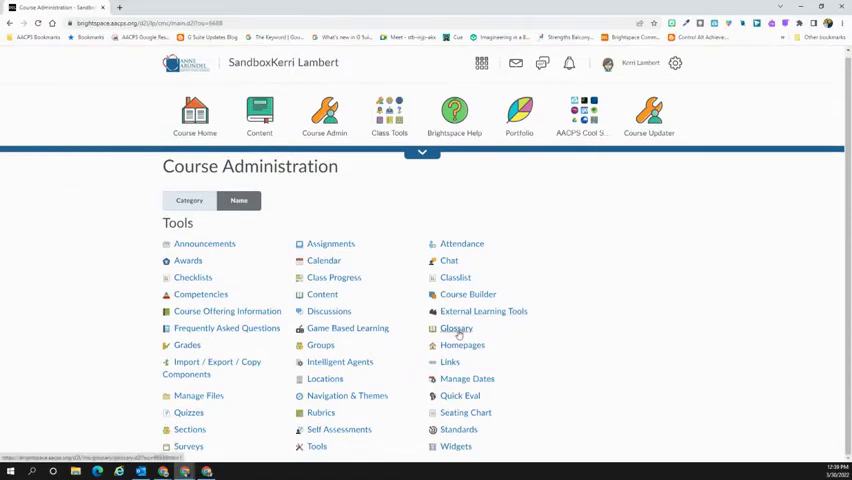
{"action": "left_click", "coordinate": [456, 328]}
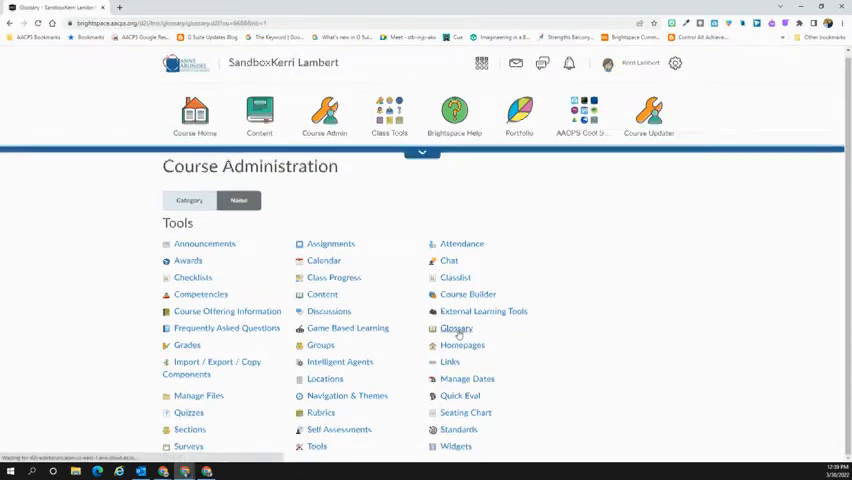
{"action": "left_click", "coordinate": [456, 328]}
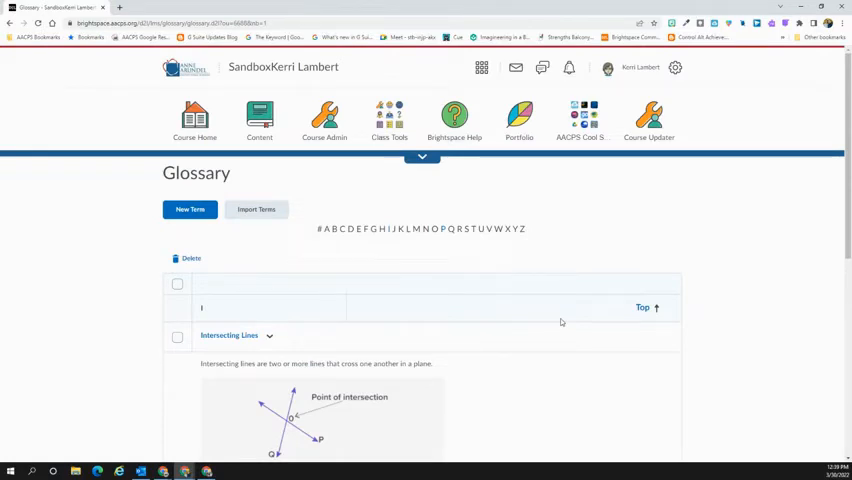
{"action": "scroll", "scroll_direction": "down", "scroll_amount": 3}
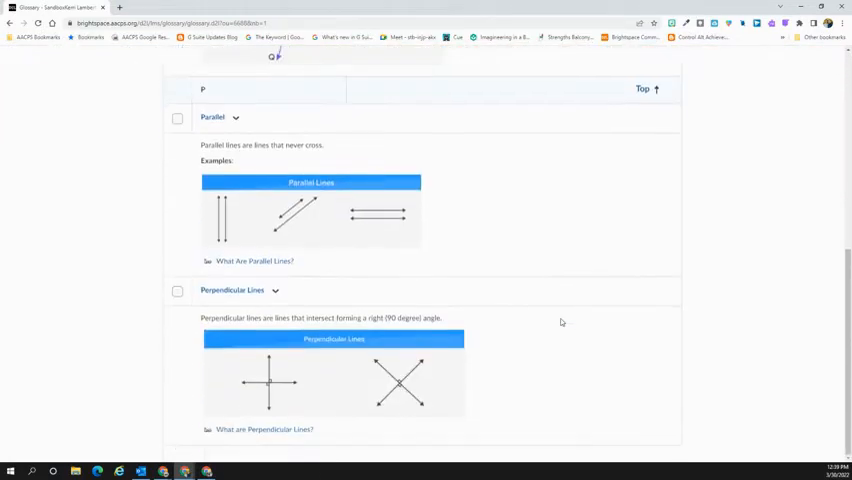
{"action": "scroll", "scroll_direction": "up", "scroll_amount": 3}
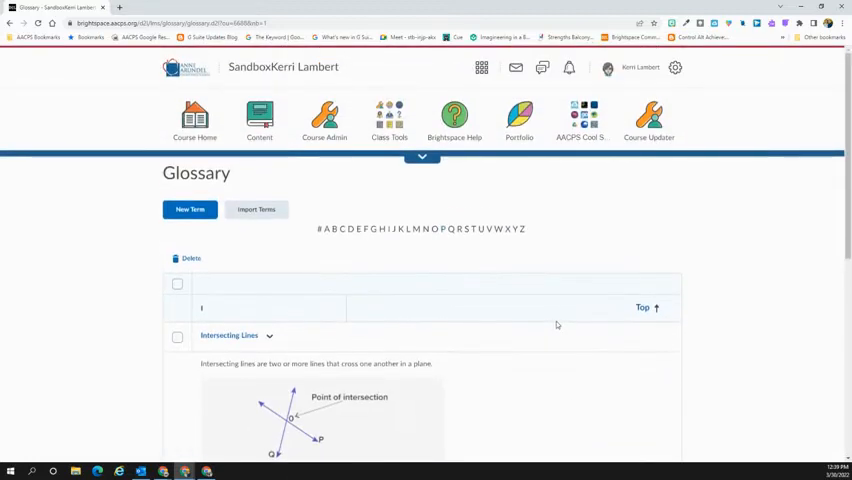
{"action": "mouse_move", "coordinate": [468, 292]}
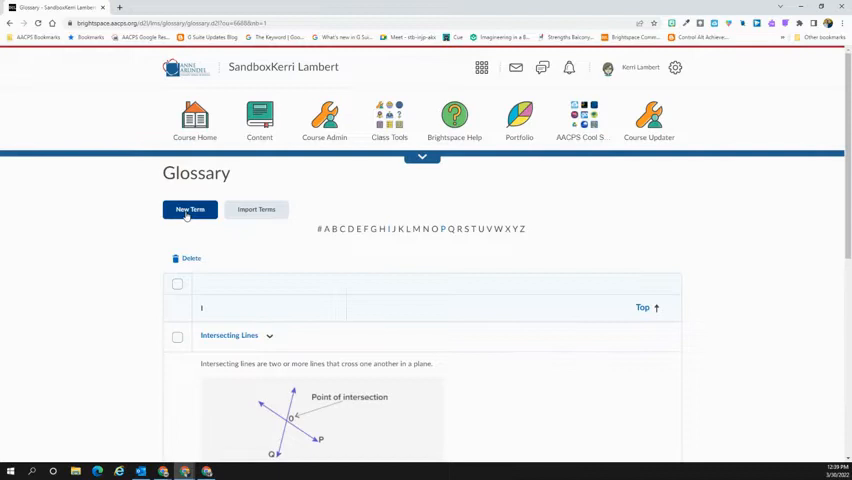
Create a new term 'Perimeter' defined as 'The distance around a plane figure.'.
{"action": "left_click", "coordinate": [188, 208]}
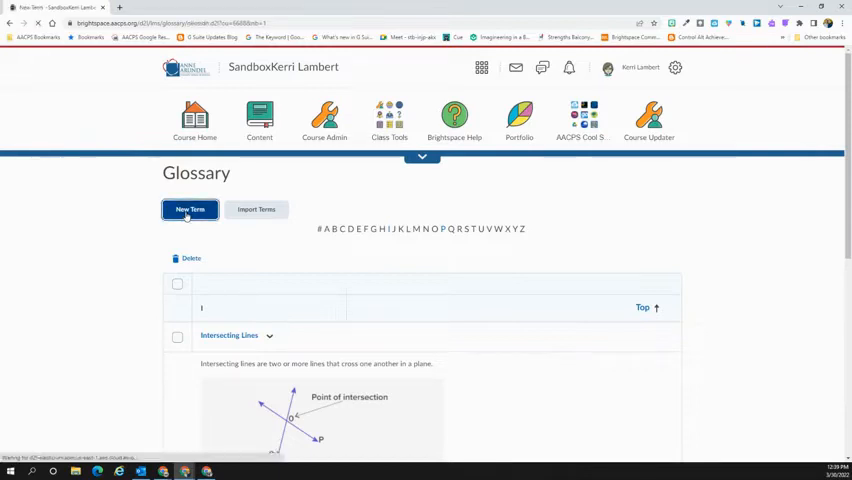
{"action": "left_click", "coordinate": [188, 208]}
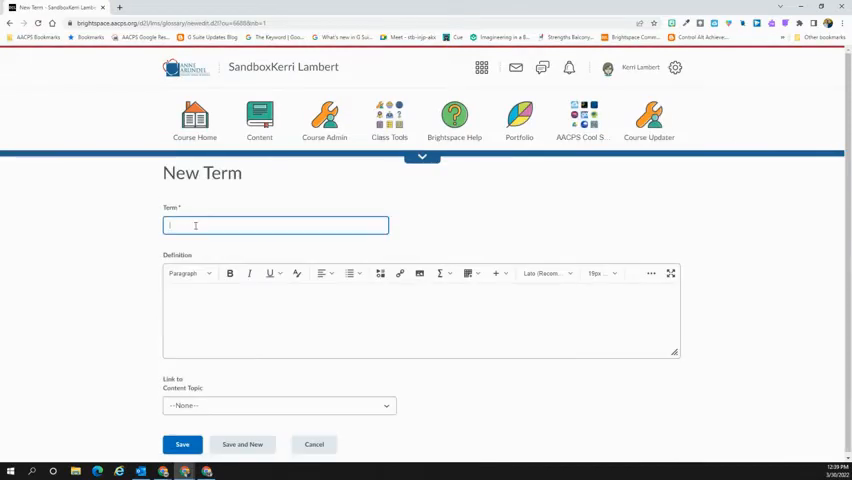
{"action": "type", "text": "Peri"}
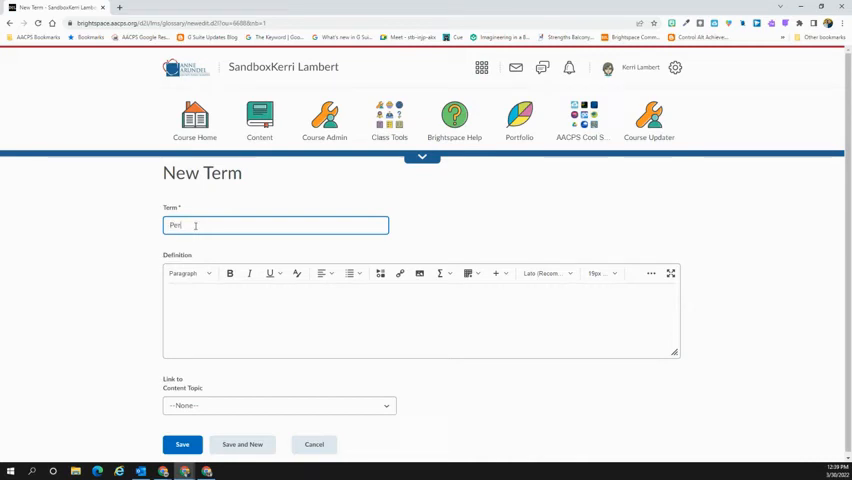
{"action": "type", "text": "imeter"}
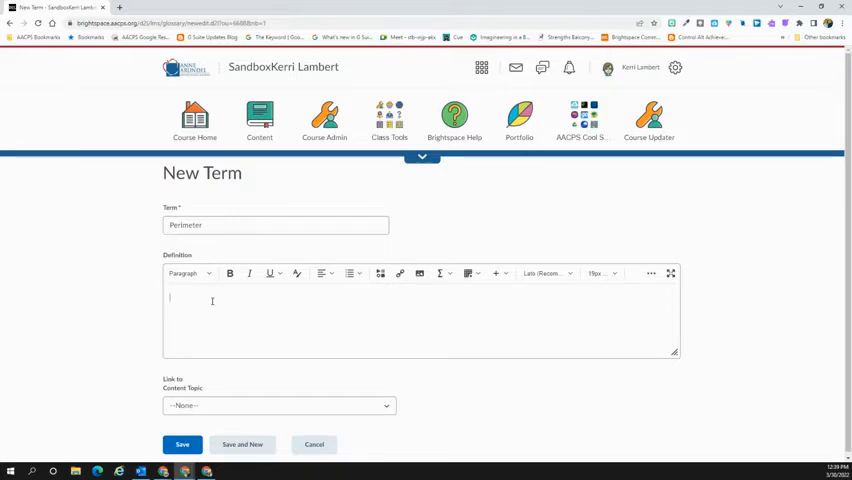
{"action": "type", "text": "The"}
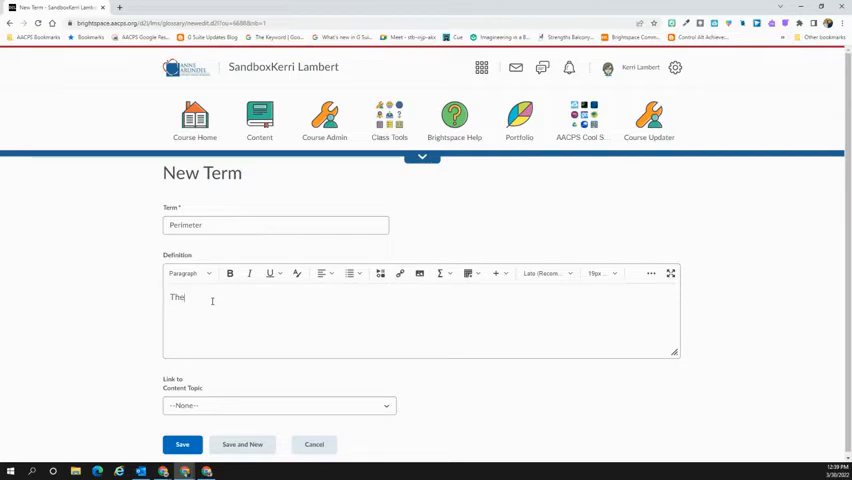
{"action": "type", "text": "distance around"}
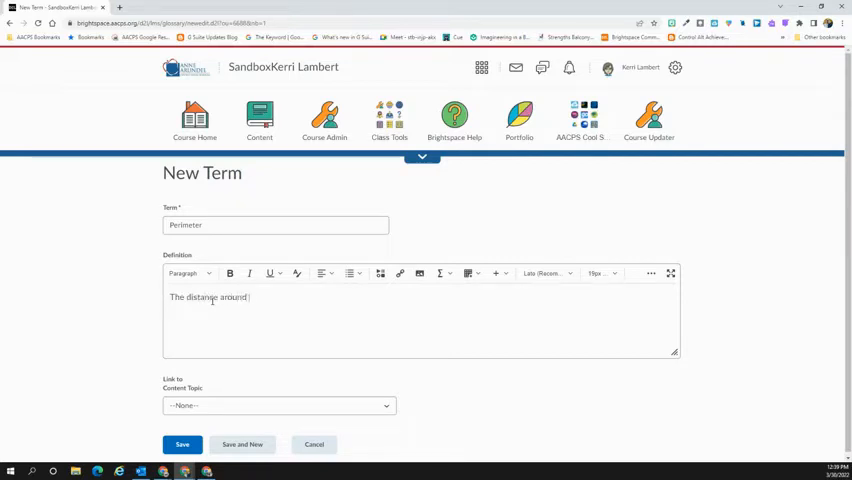
{"action": "type", "text": "a plane figure."}
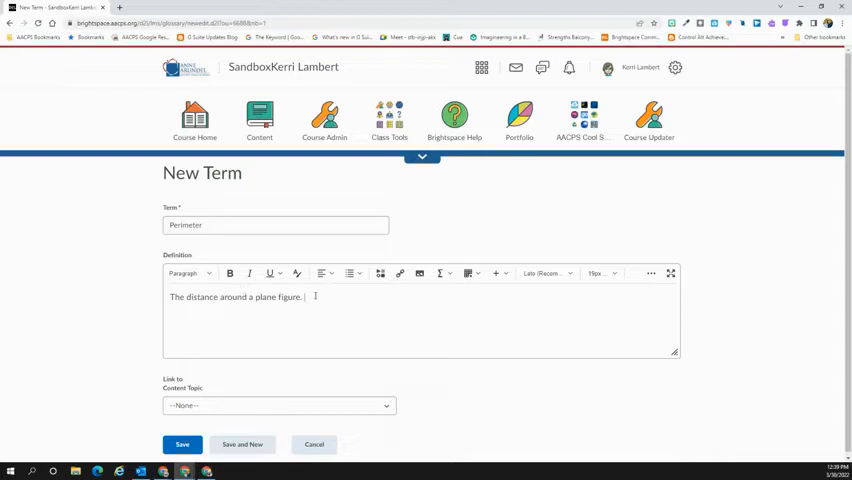
{"action": "mouse_move", "coordinate": [420, 272]}
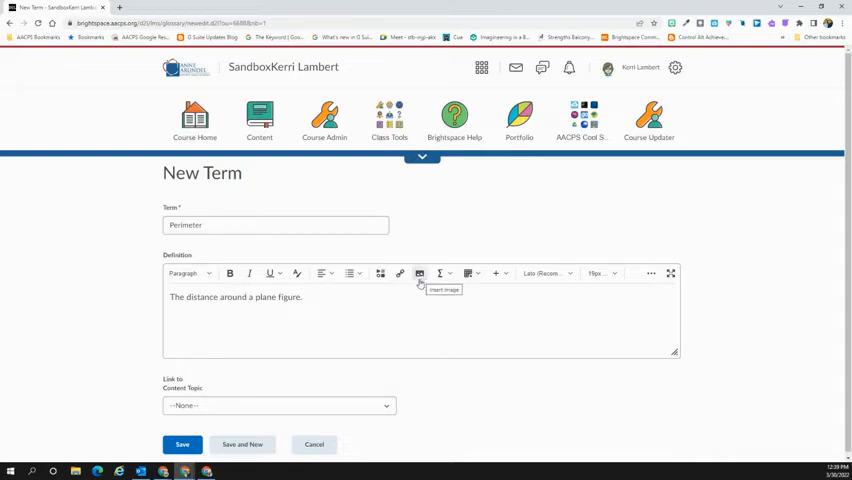
{"action": "mouse_move", "coordinate": [380, 272]}
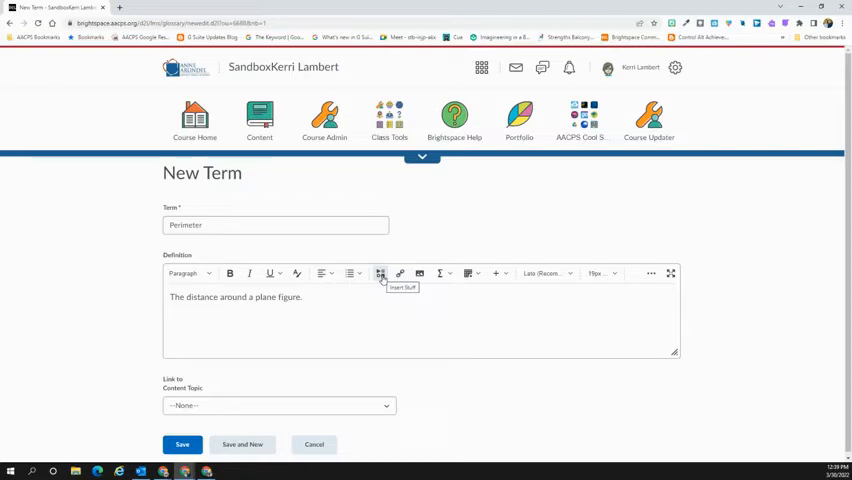
{"action": "mouse_move", "coordinate": [404, 288]}
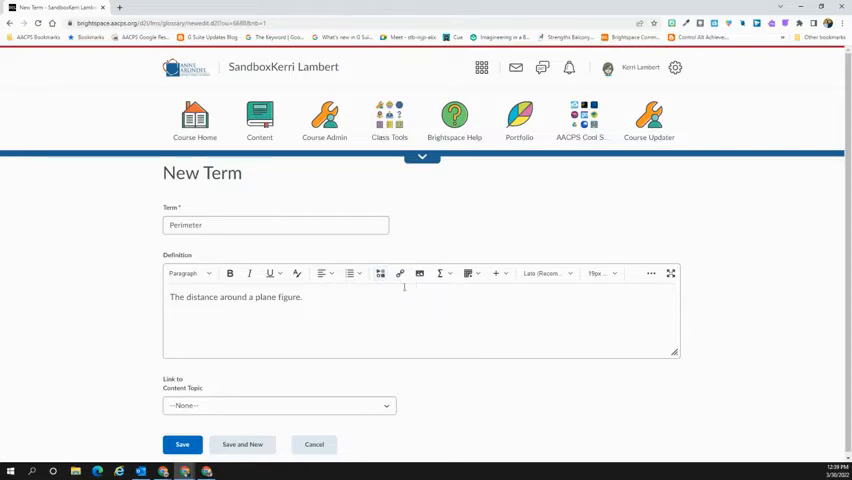
{"action": "mouse_move", "coordinate": [400, 272]}
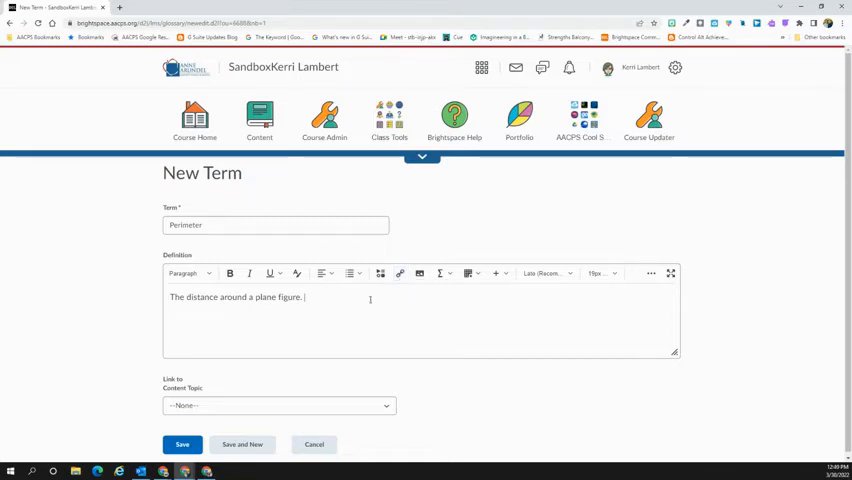
{"action": "mouse_move", "coordinate": [384, 380]}
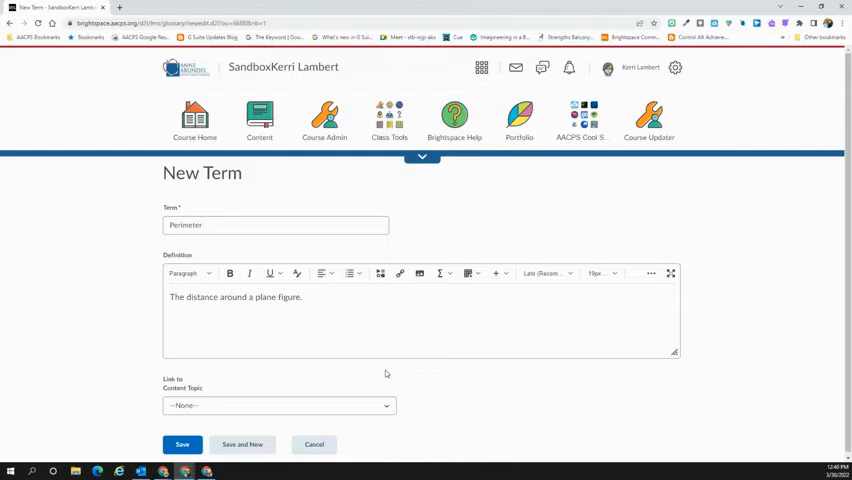
{"action": "mouse_move", "coordinate": [420, 432]}
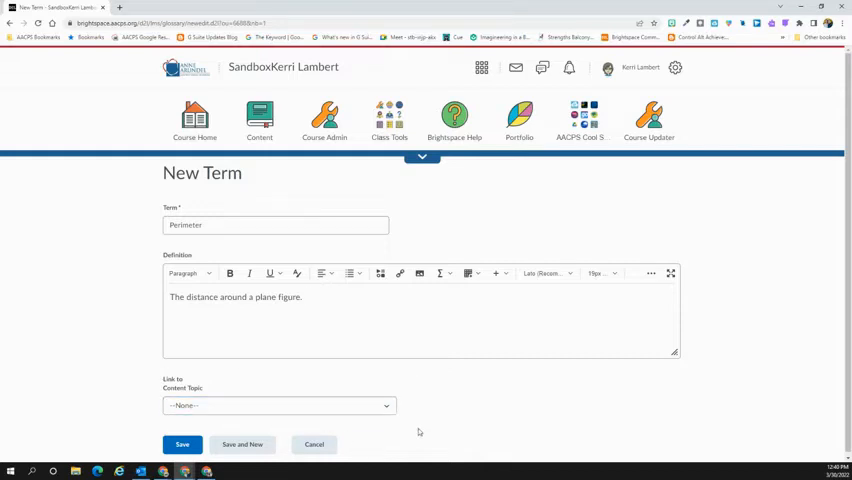
{"action": "mouse_move", "coordinate": [448, 420]}
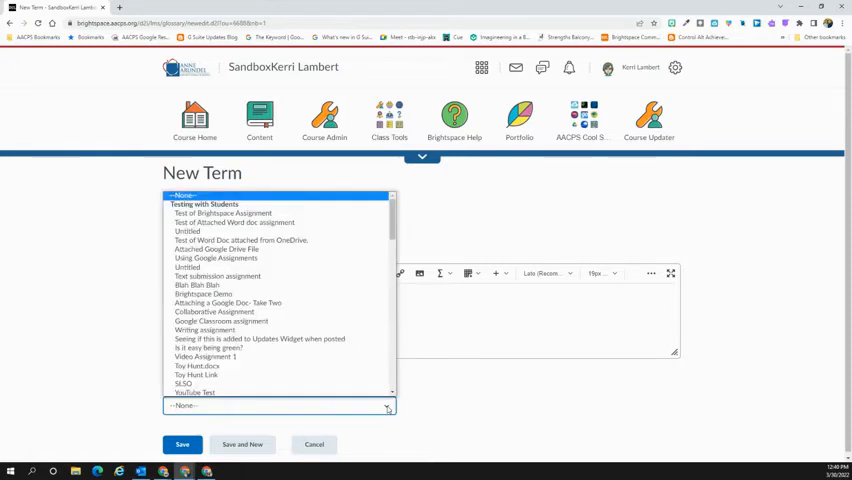
Set the term's Link to Content Topic to 'Area and Perimeter'.
{"action": "scroll", "scroll_direction": "down", "scroll_amount": 3}
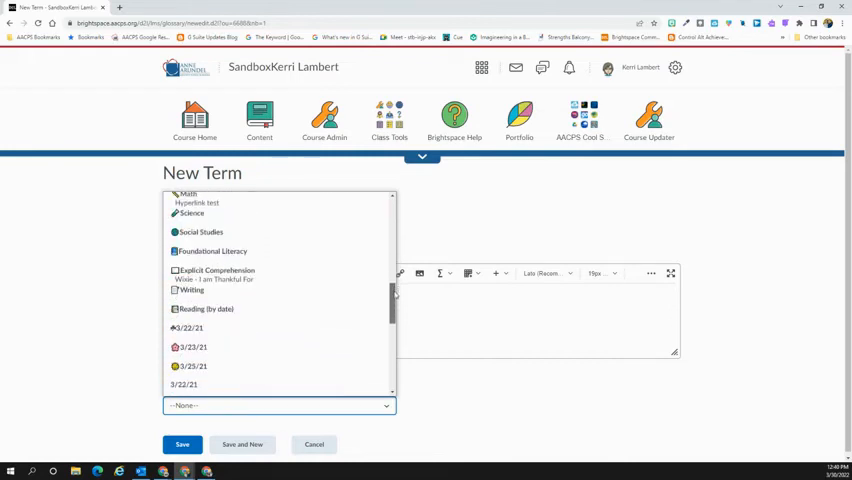
{"action": "scroll", "scroll_direction": "down", "scroll_amount": 3}
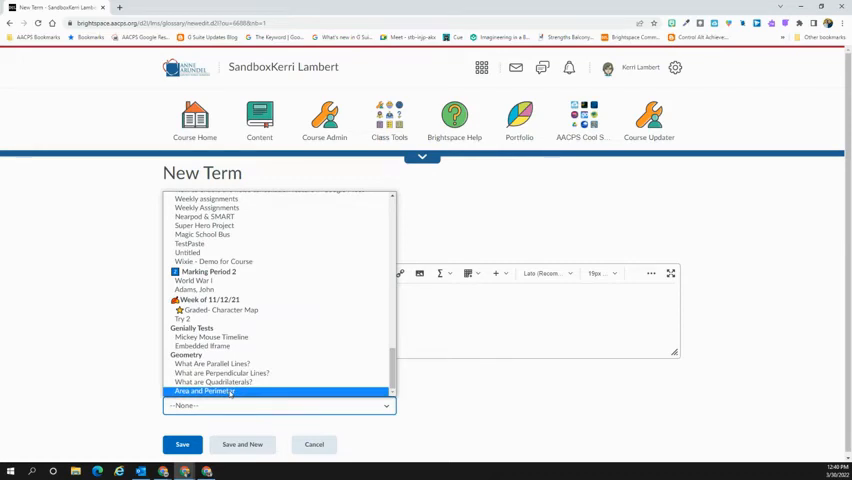
{"action": "left_click", "coordinate": [206, 390]}
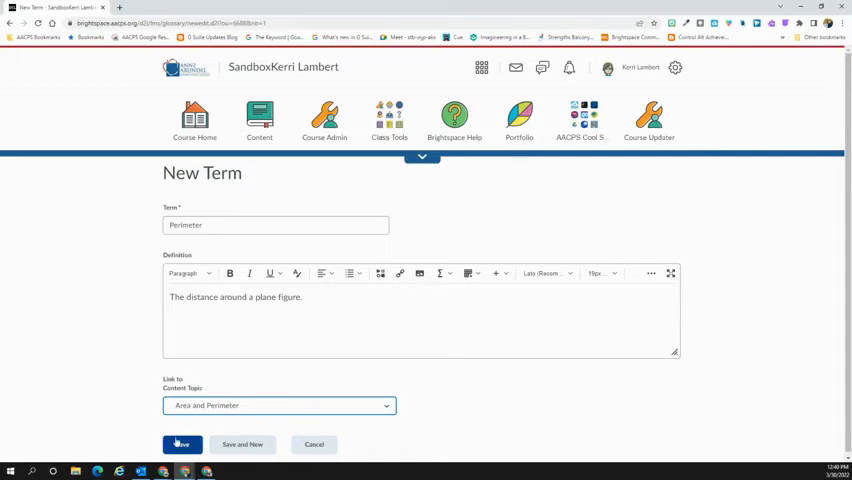
Save Perimeter and review its entry in the glossary list.
{"action": "left_click", "coordinate": [182, 444]}
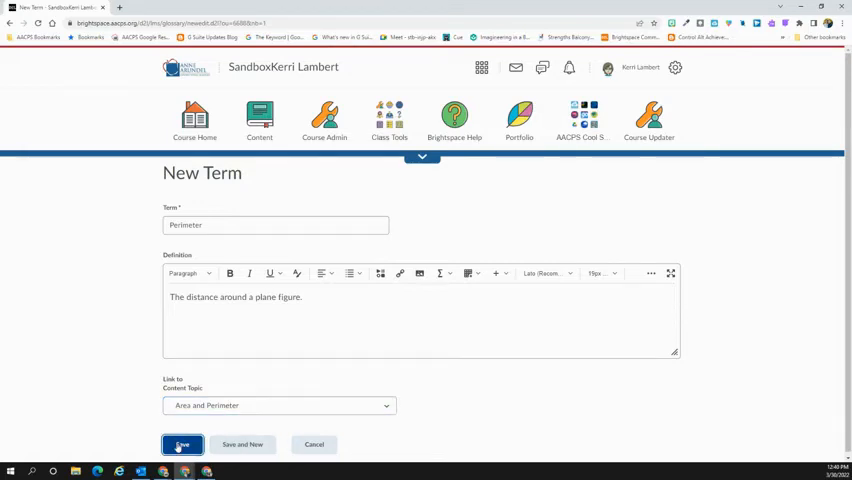
{"action": "left_click", "coordinate": [182, 444]}
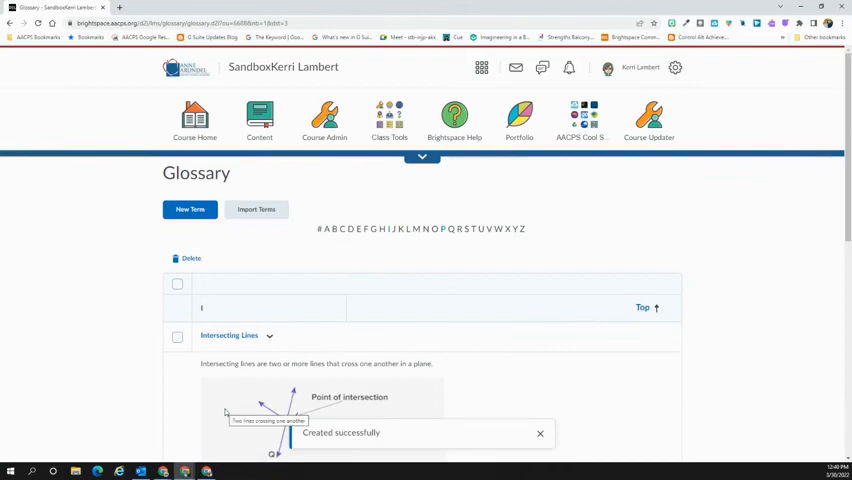
{"action": "scroll", "scroll_direction": "down", "scroll_amount": 3}
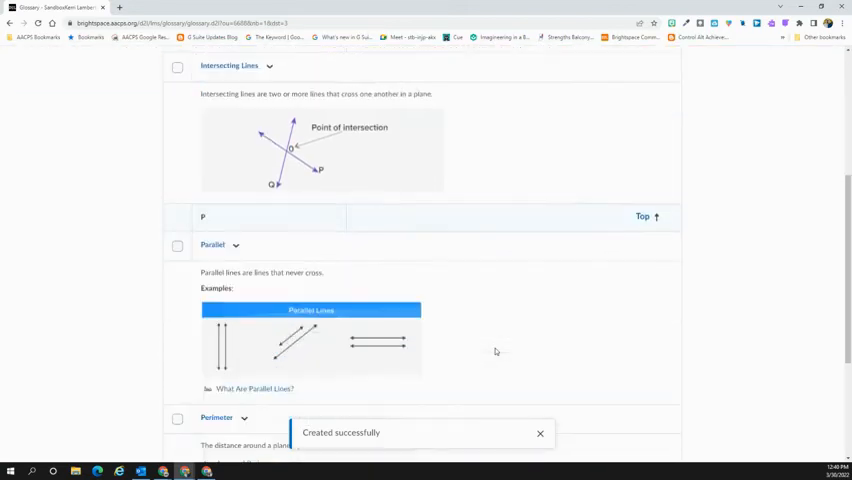
{"action": "scroll", "scroll_direction": "down", "scroll_amount": 3}
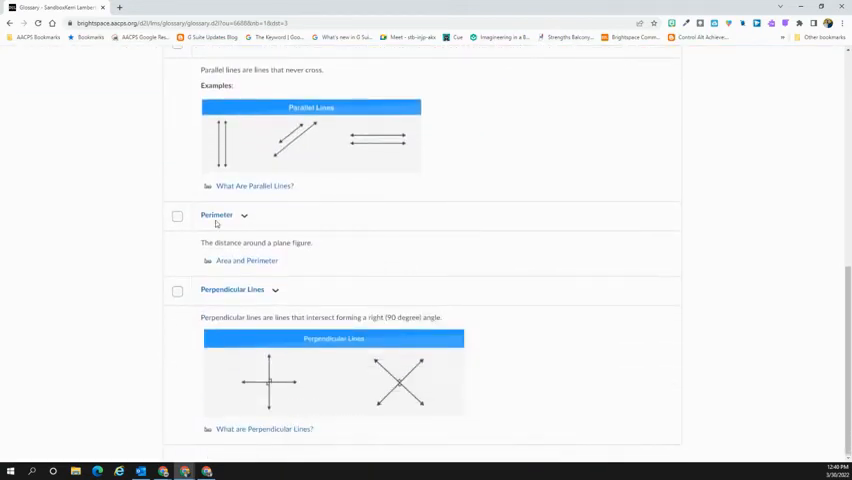
{"action": "mouse_move", "coordinate": [232, 224]}
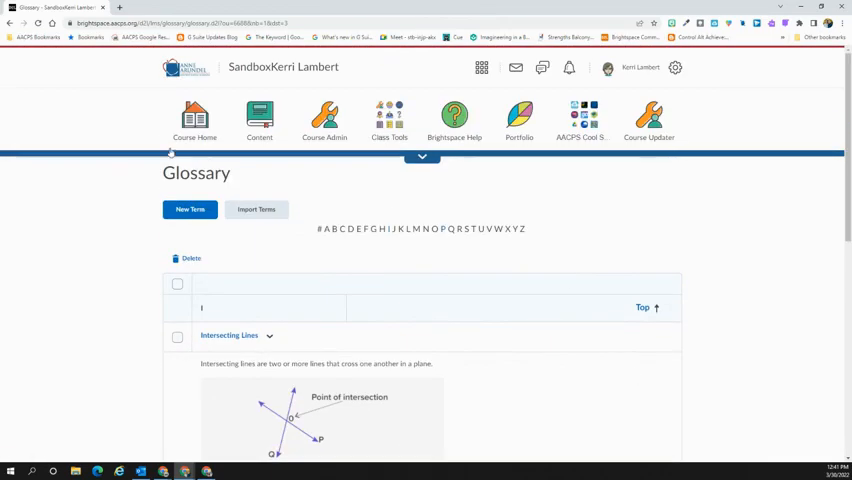
{"action": "mouse_move", "coordinate": [234, 252]}
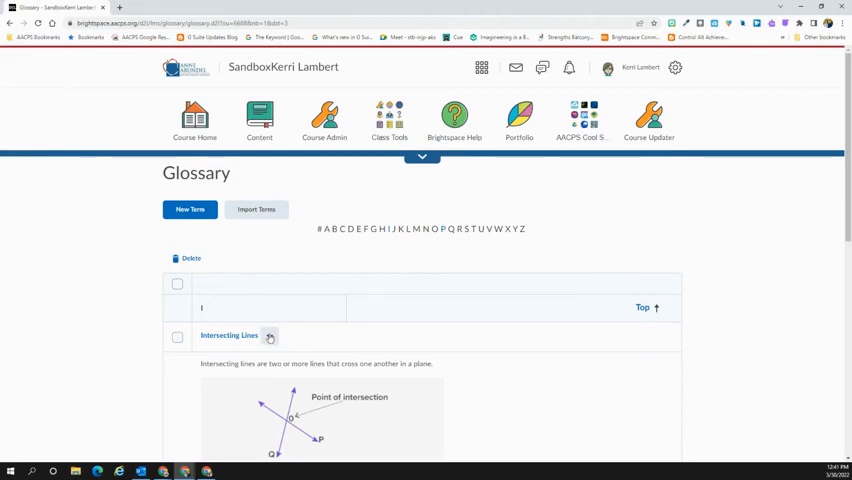
Check the Intercepting Lines and Parallel terms in the glossary list for a bulk action.
{"action": "left_click", "coordinate": [270, 336]}
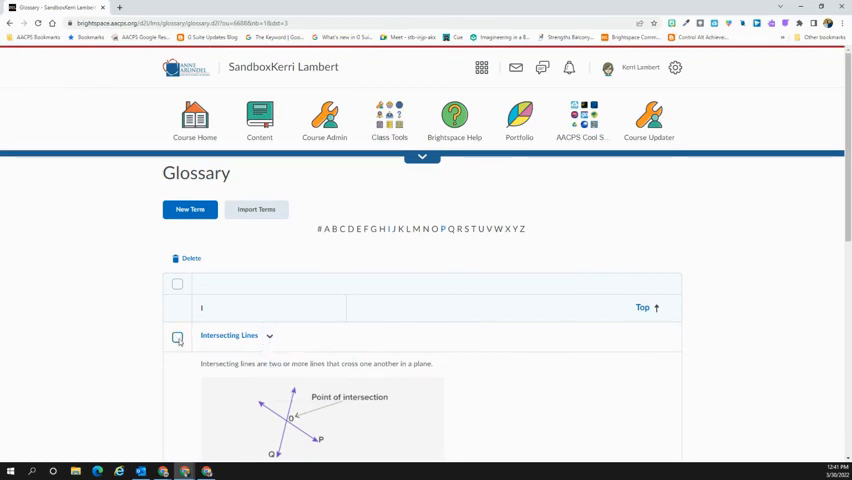
{"action": "scroll", "scroll_direction": "down", "scroll_amount": 3}
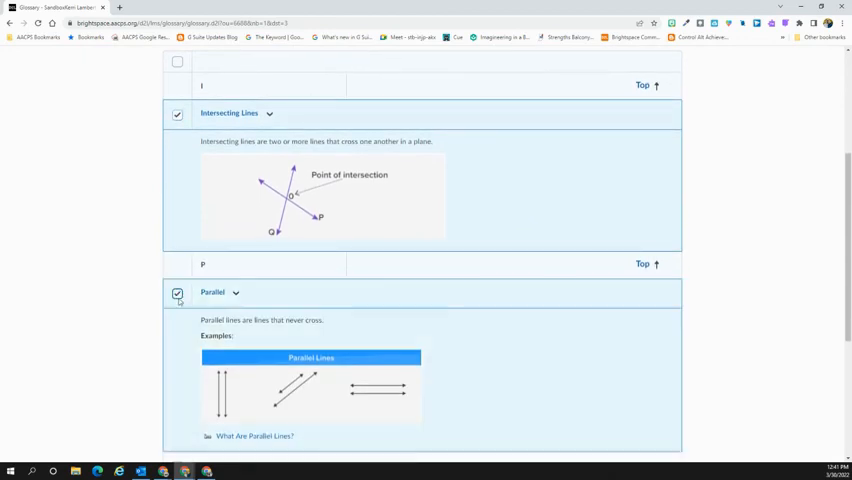
{"action": "scroll", "scroll_direction": "up", "scroll_amount": 3}
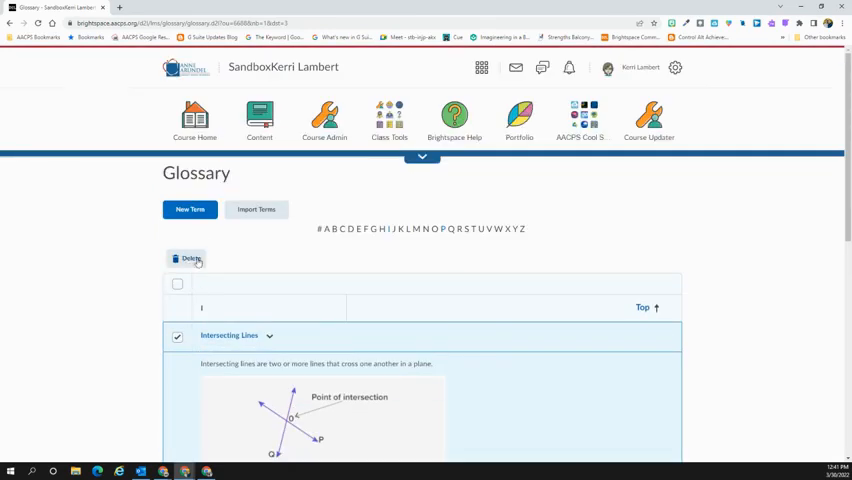
{"action": "mouse_move", "coordinate": [268, 246]}
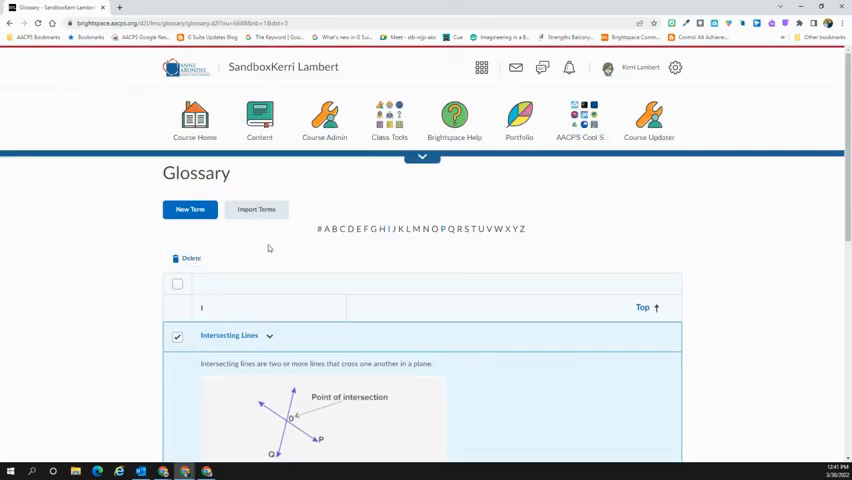